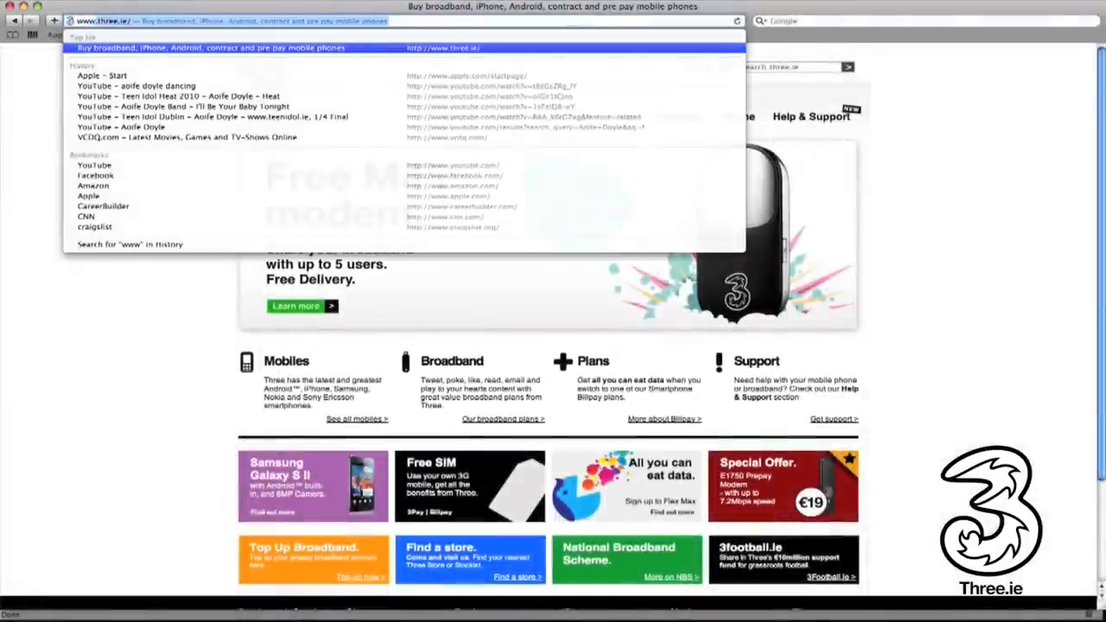
type("www.itunes.")
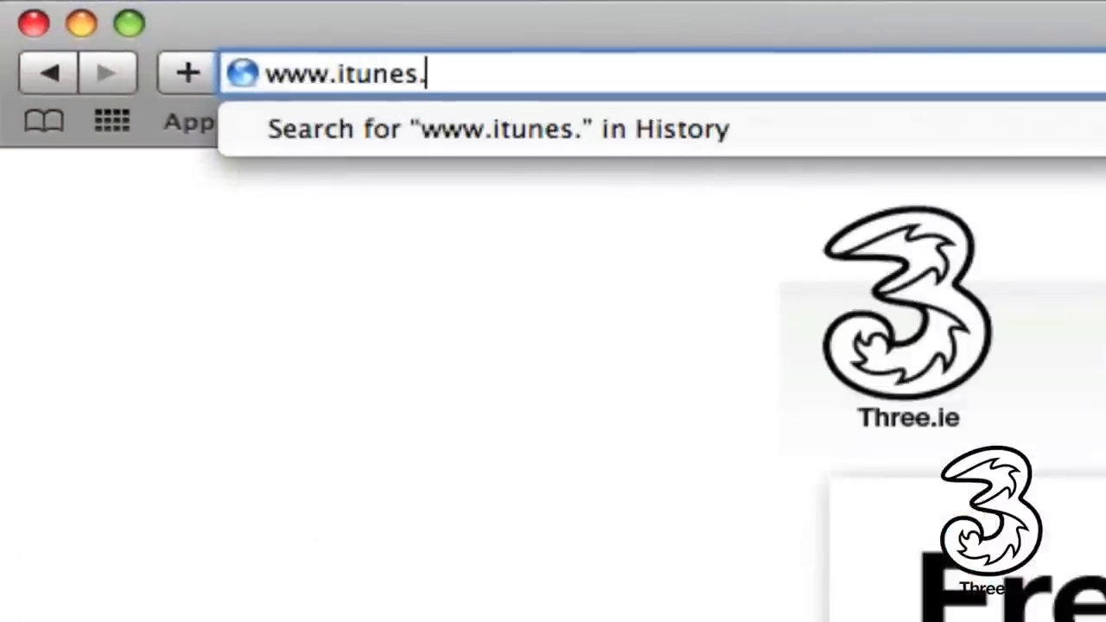
type("com/do")
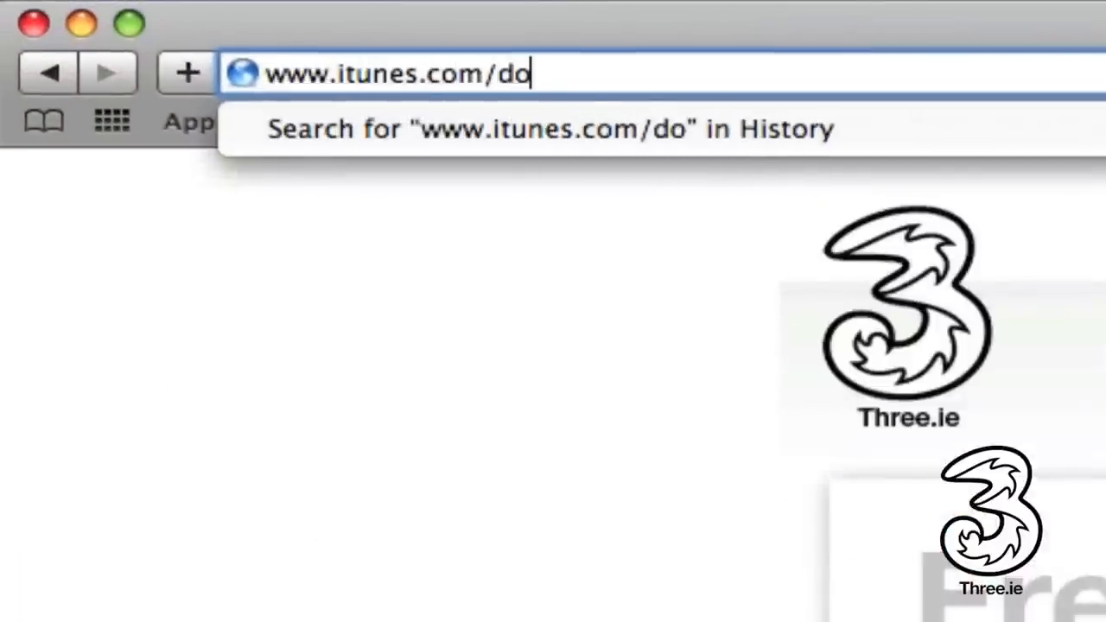
type("wnload")
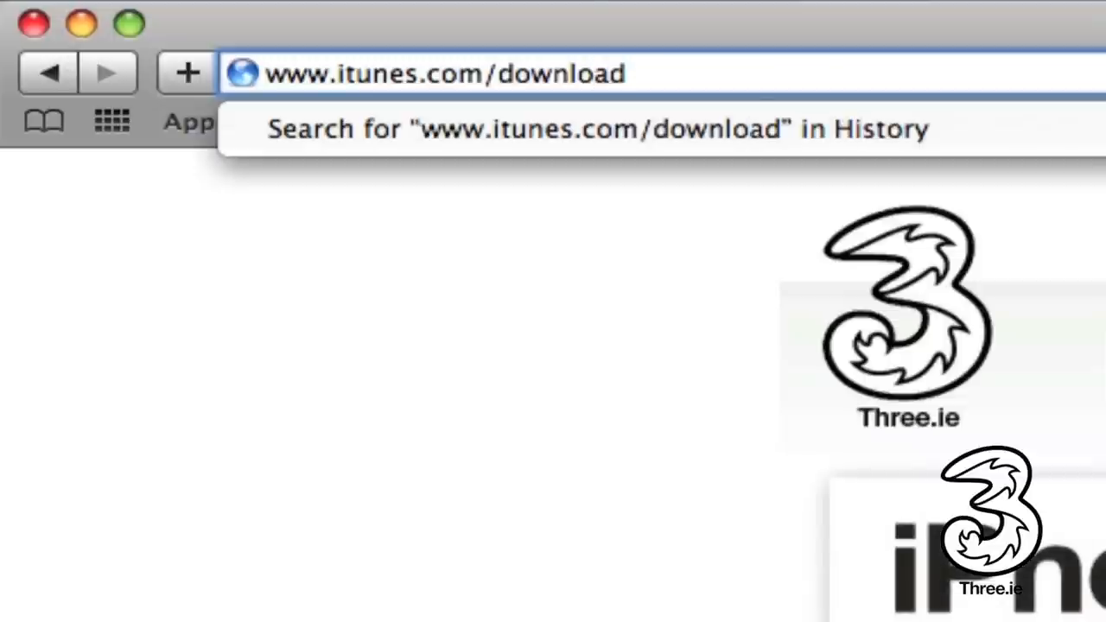
key("Return")
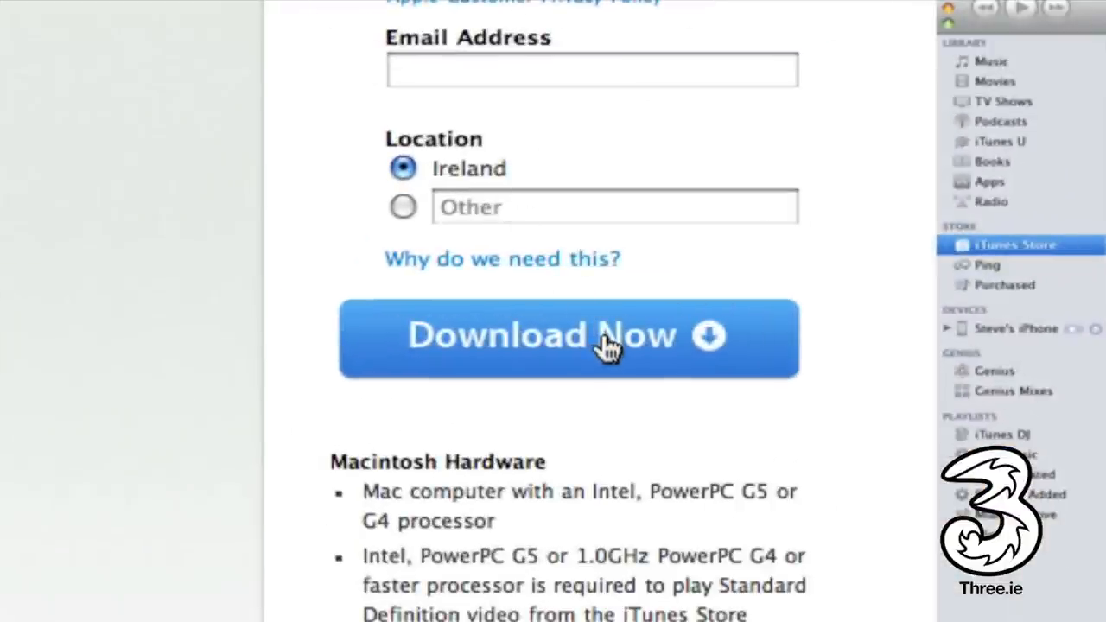
- Download iTunes for this Mac with the Download Now button
left_click(568, 337)
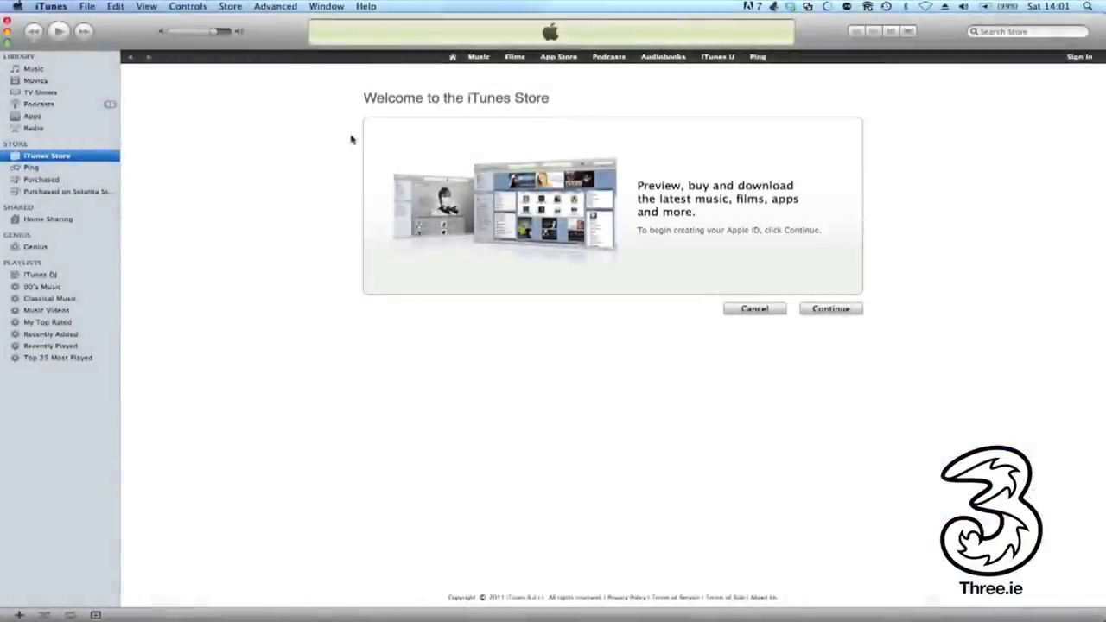
- Start creating a new Apple ID from the Store menu and continue past the welcome screen
left_click(230, 6)
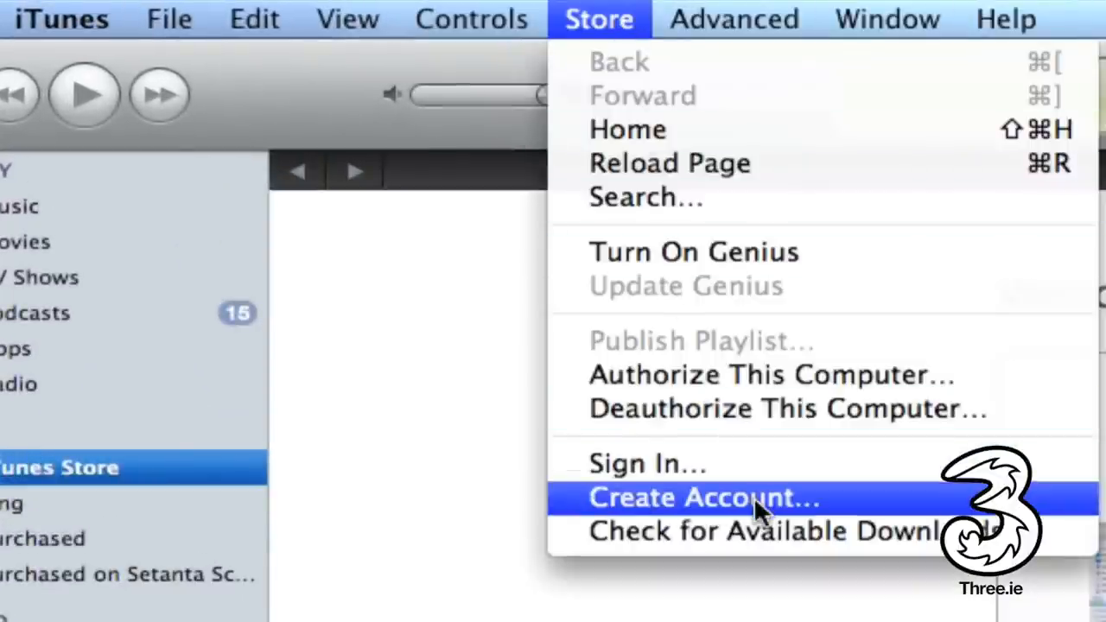
left_click(703, 497)
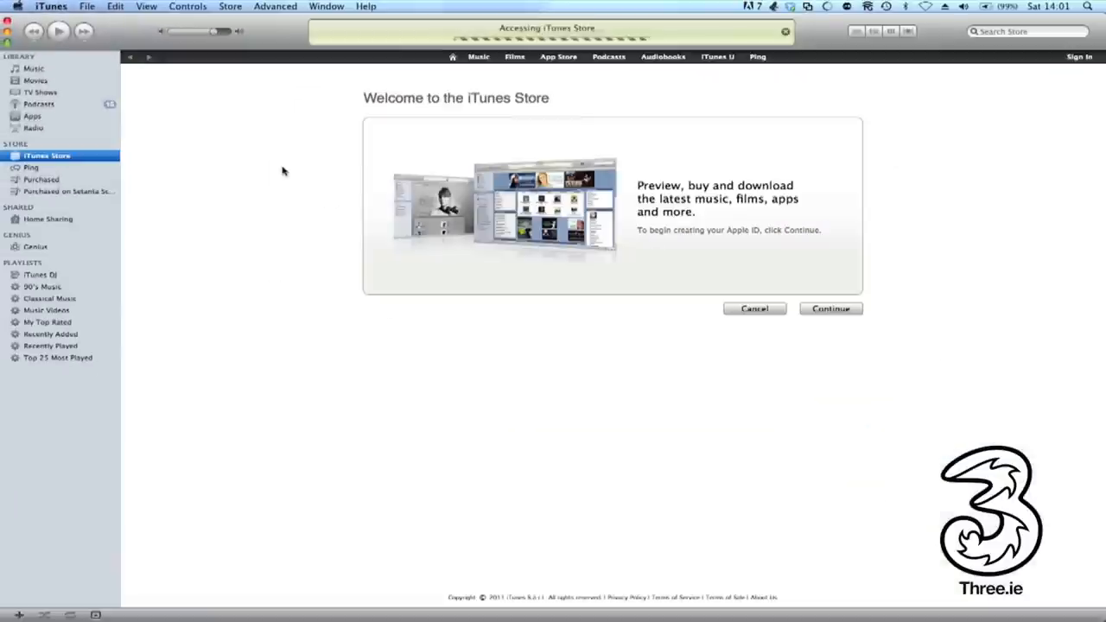
left_click(830, 308)
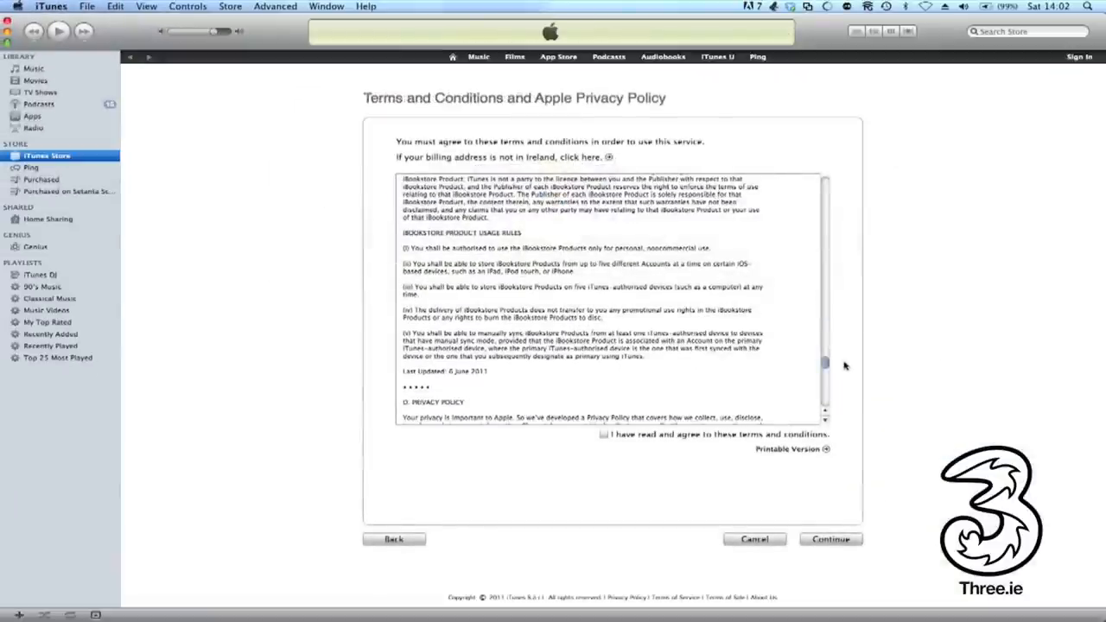
- Read through and accept the iTunes Terms and Conditions
scroll("down", 3)
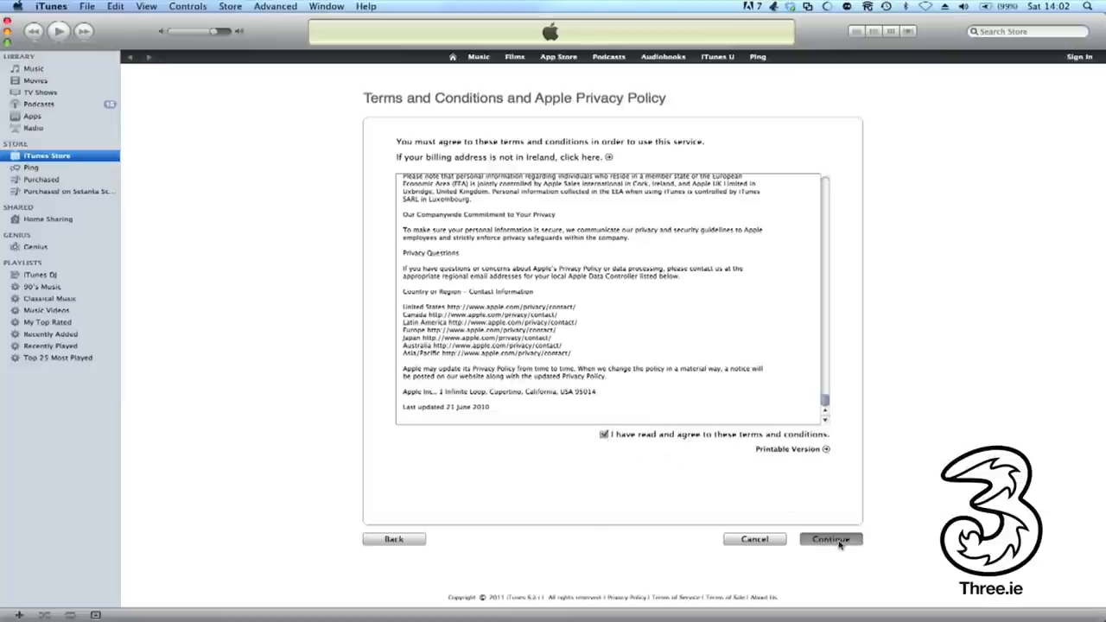
left_click(830, 539)
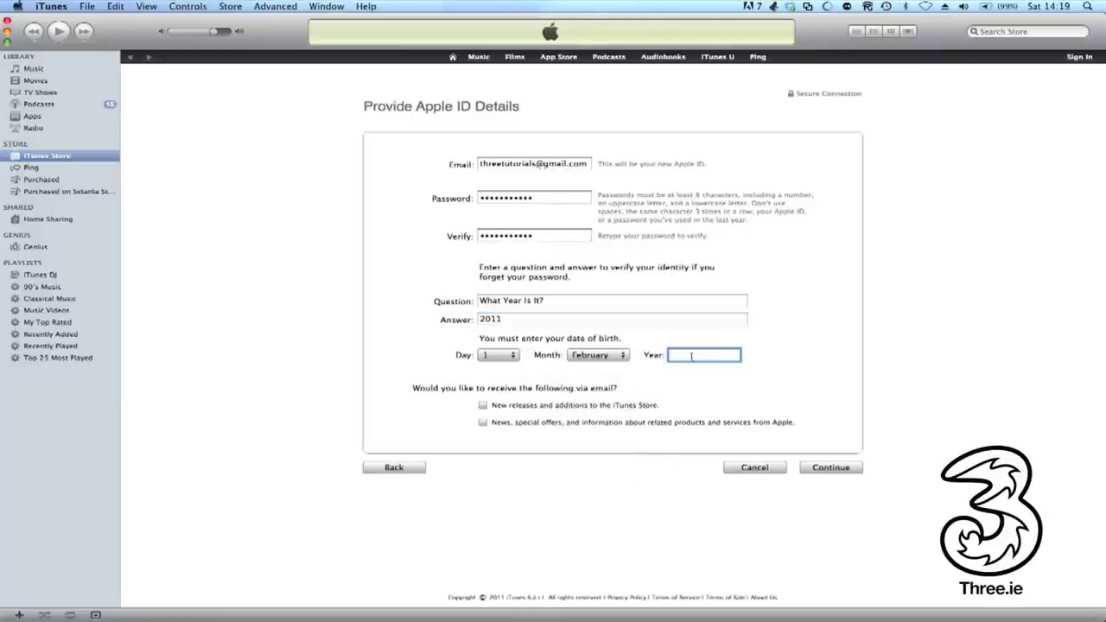
- Enter birth year 1980 and submit the Apple ID details
type("1980")
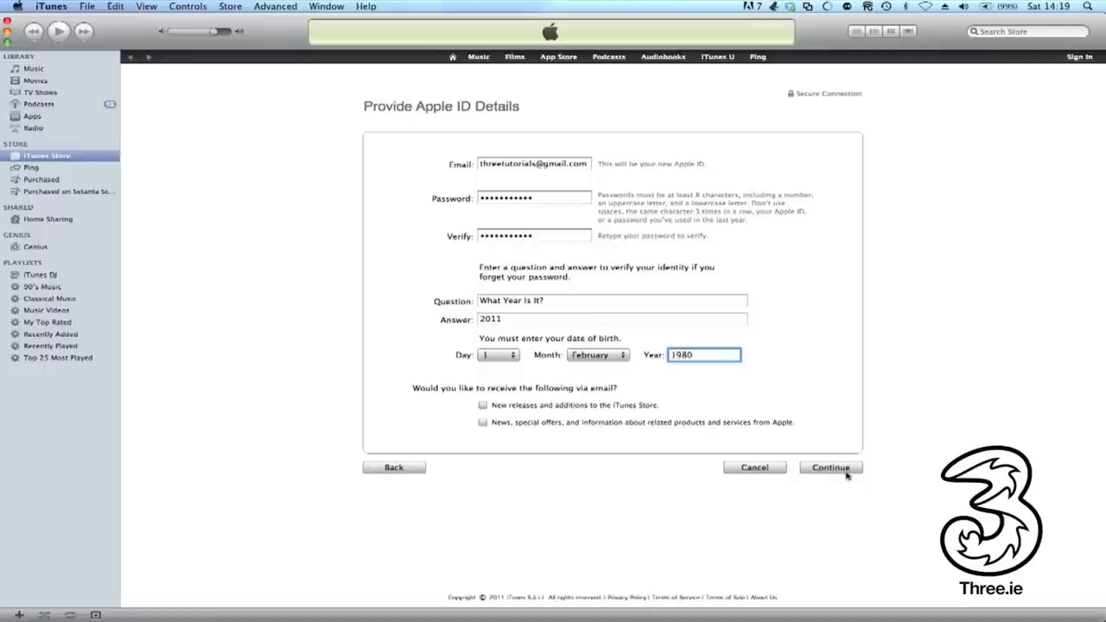
left_click(830, 467)
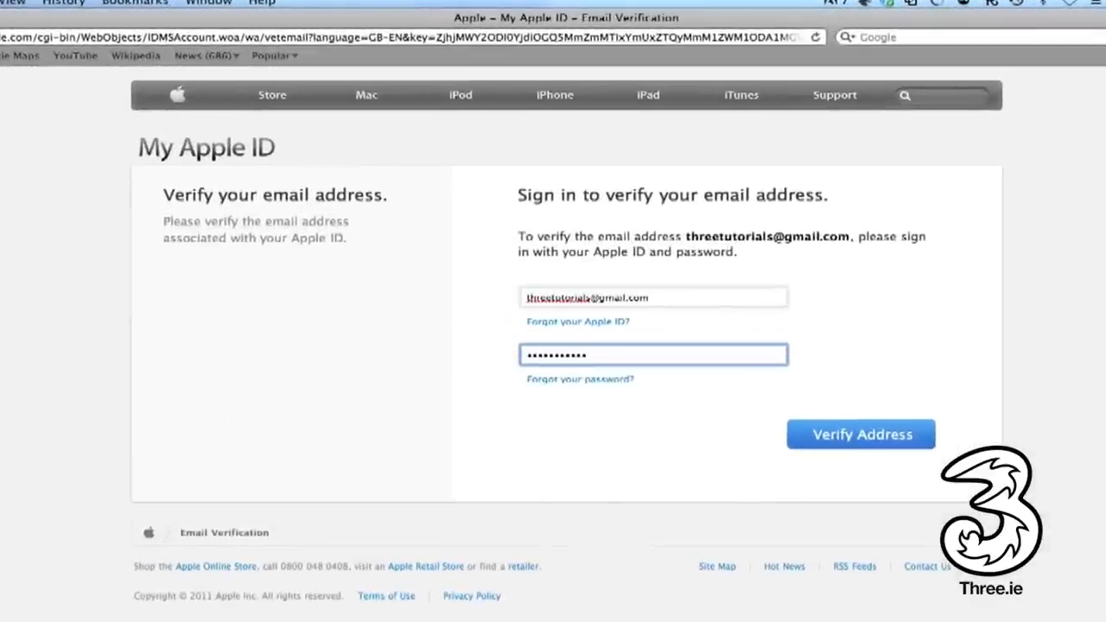
- Verify the email address with the Apple ID sign-in, then return to the iTunes Store
left_click(860, 434)
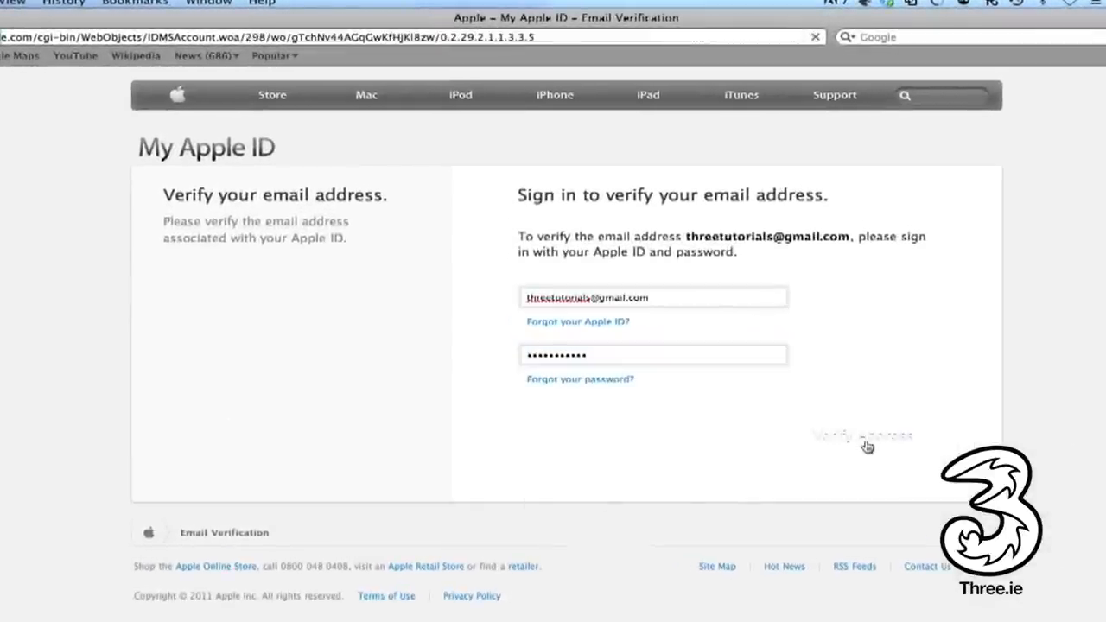
left_click(861, 435)
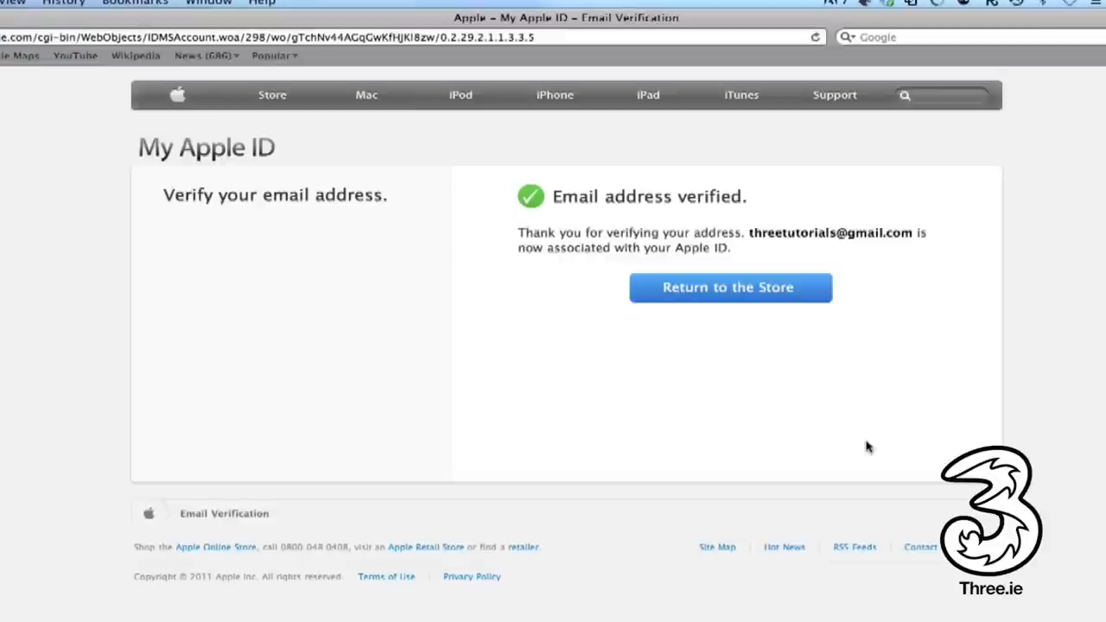
left_click(730, 287)
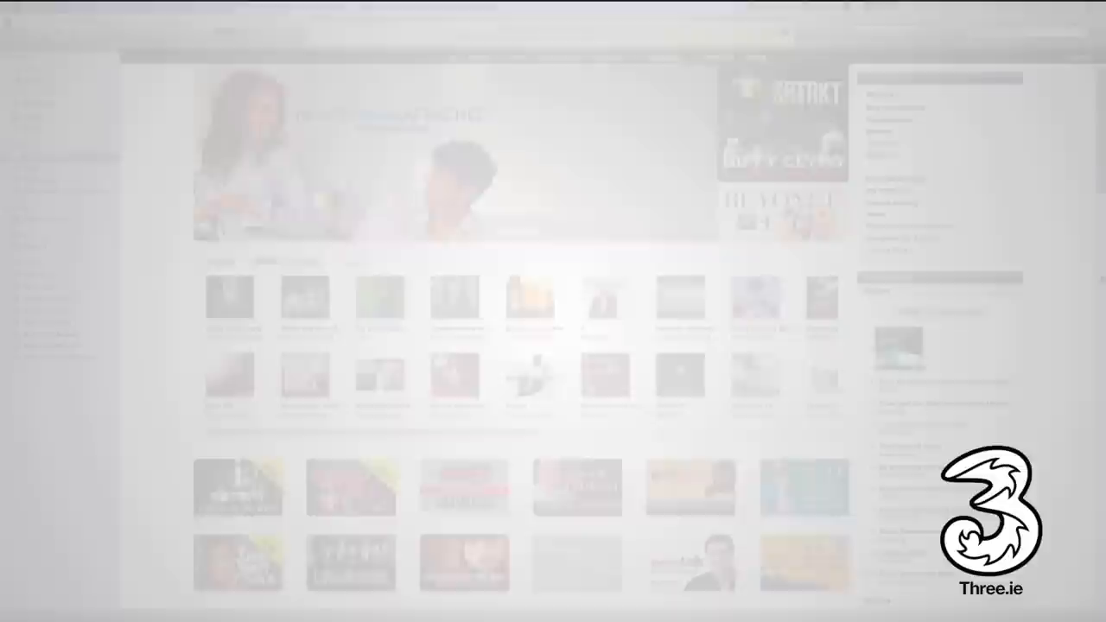